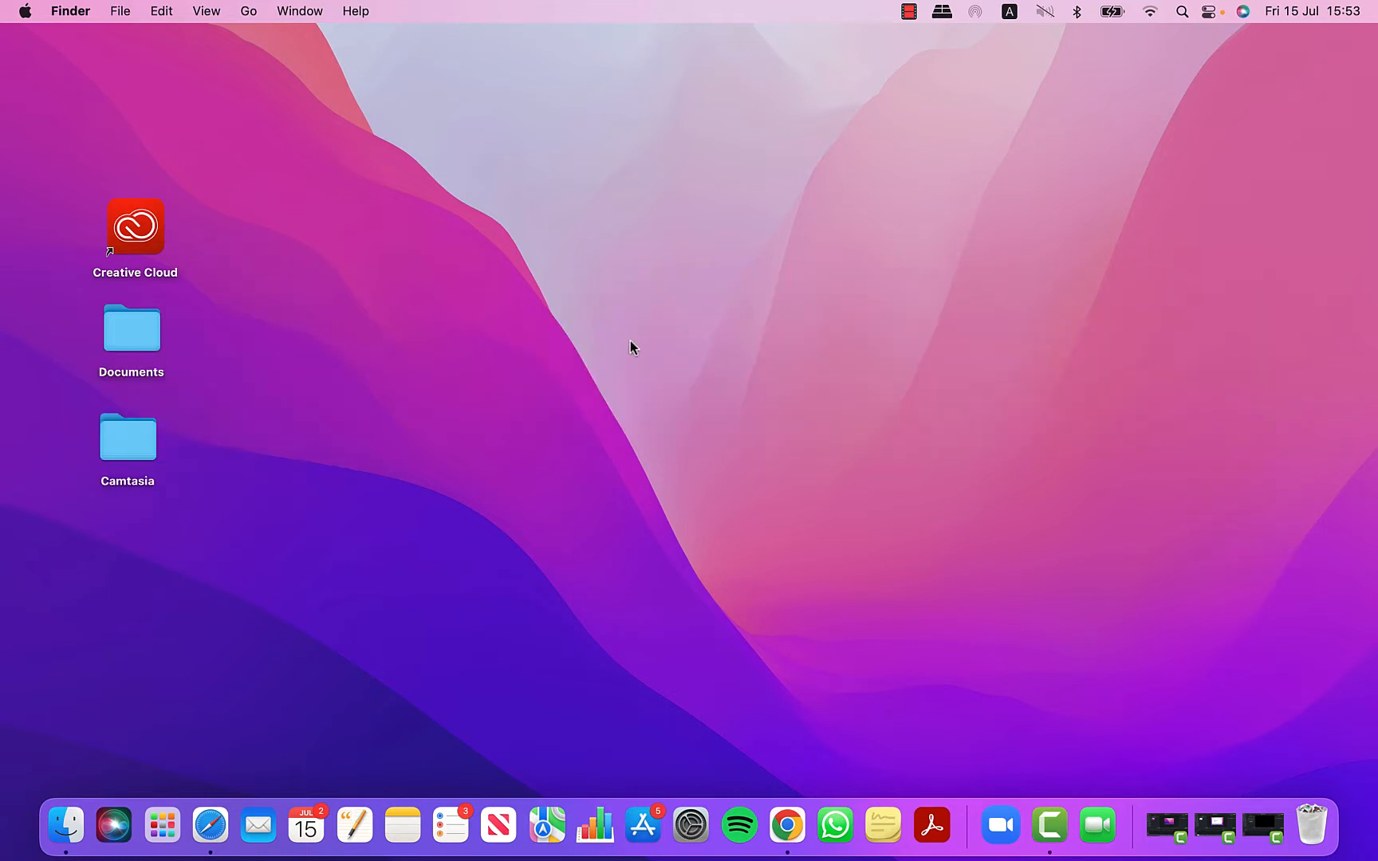
mouse_move(118, 134)
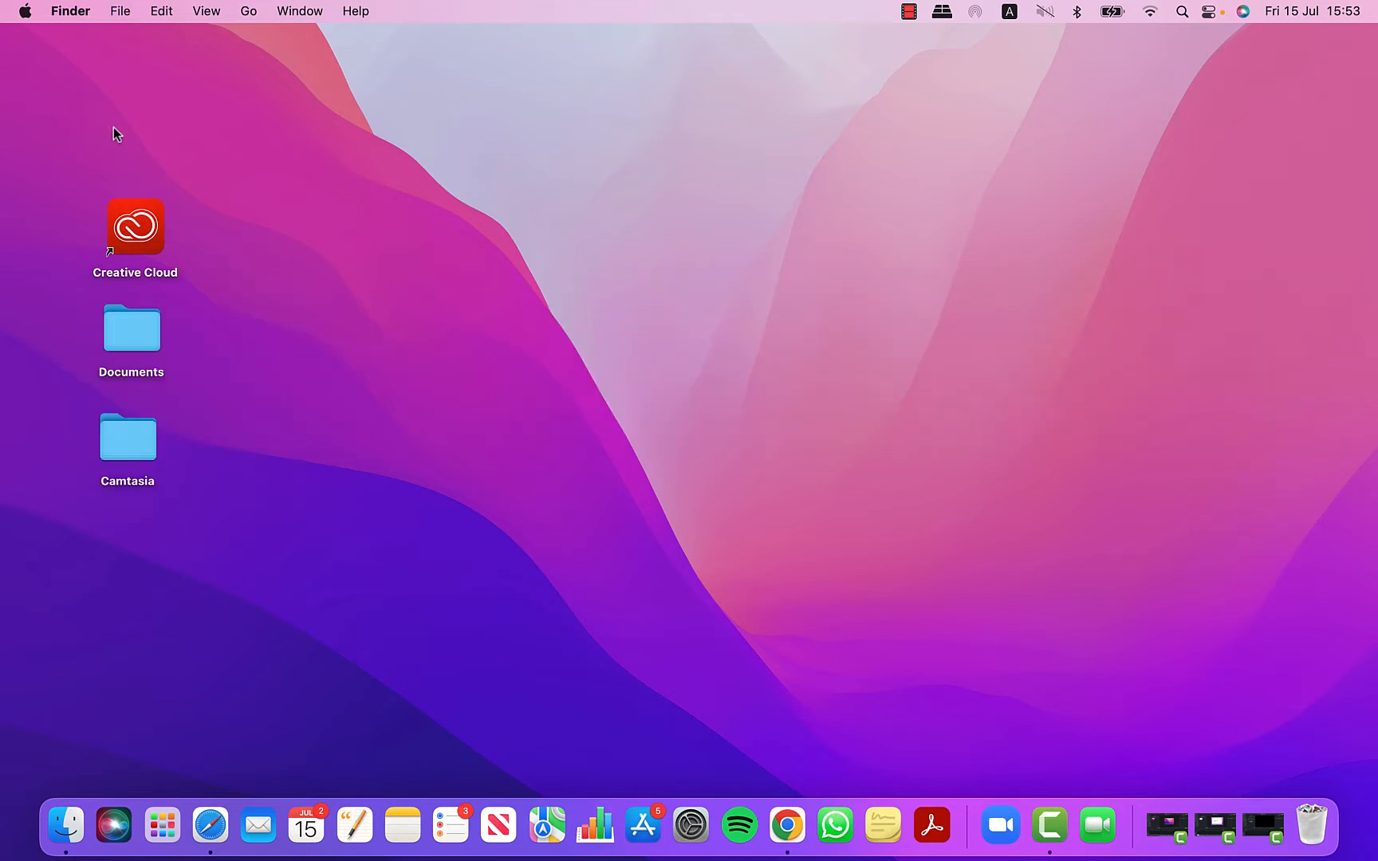
Switch the macOS appearance to Dark in the General pane of System Preferences.
left_click(24, 12)
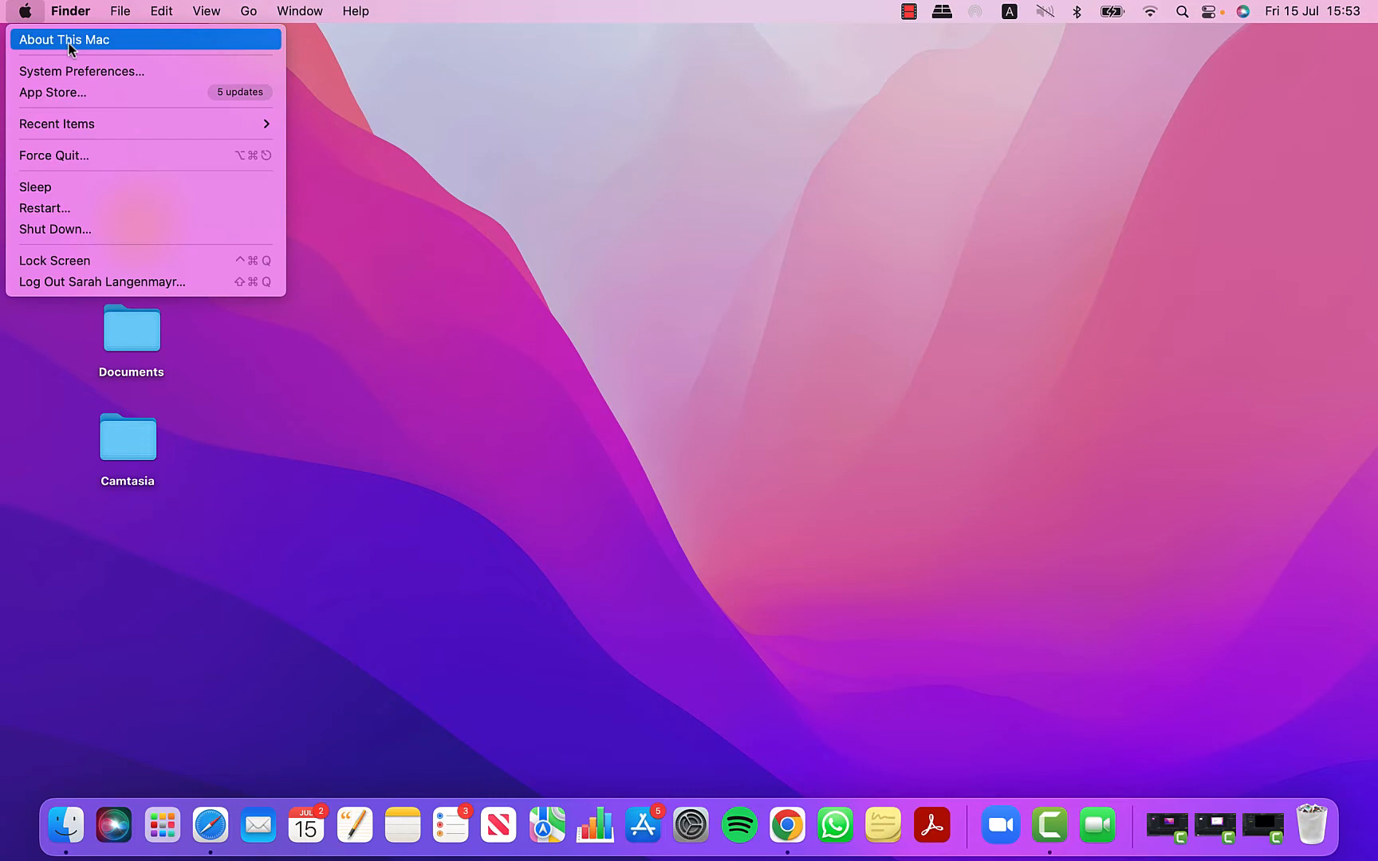
left_click(81, 71)
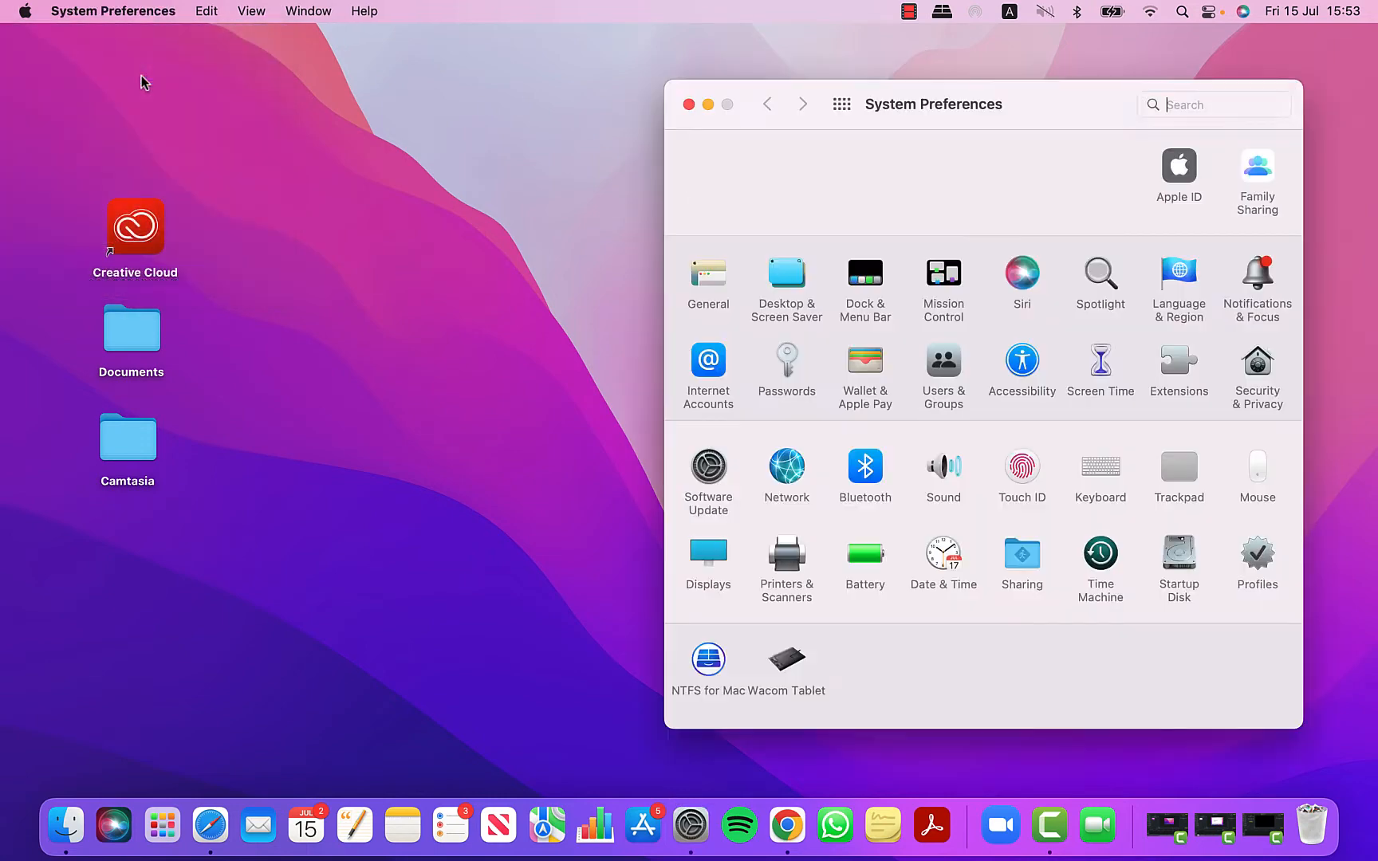
left_click(708, 283)
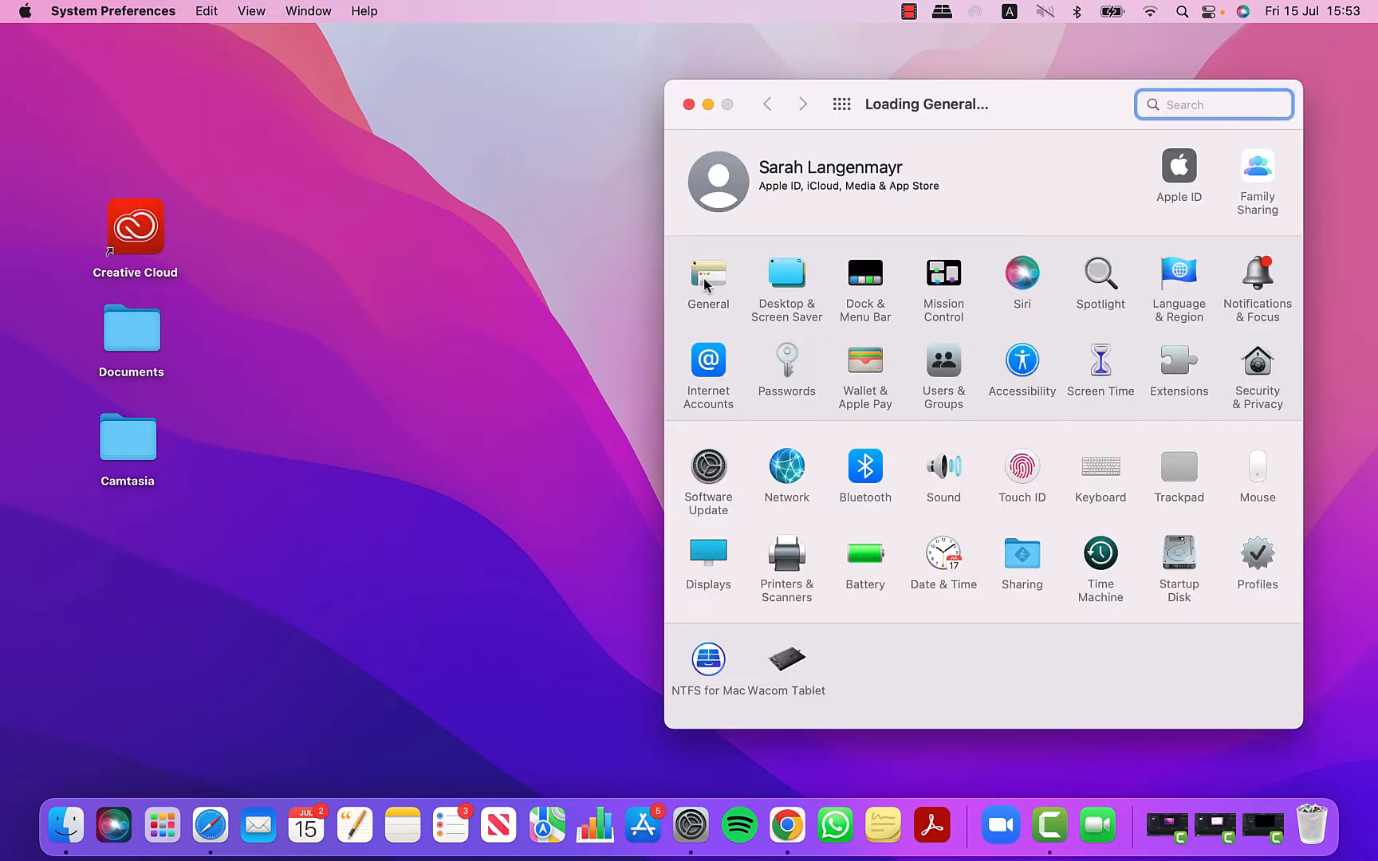
left_click(708, 281)
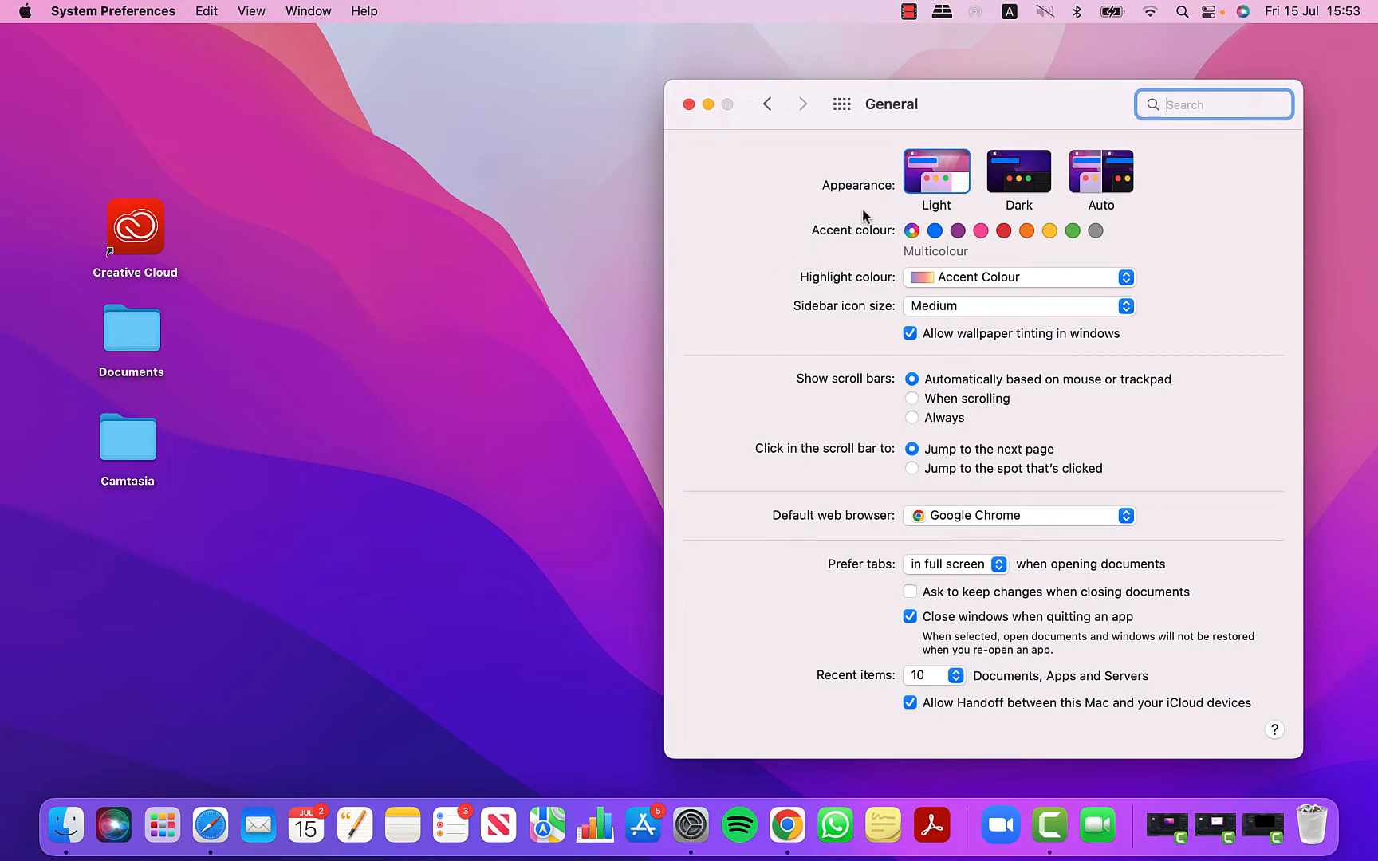
left_click(1019, 172)
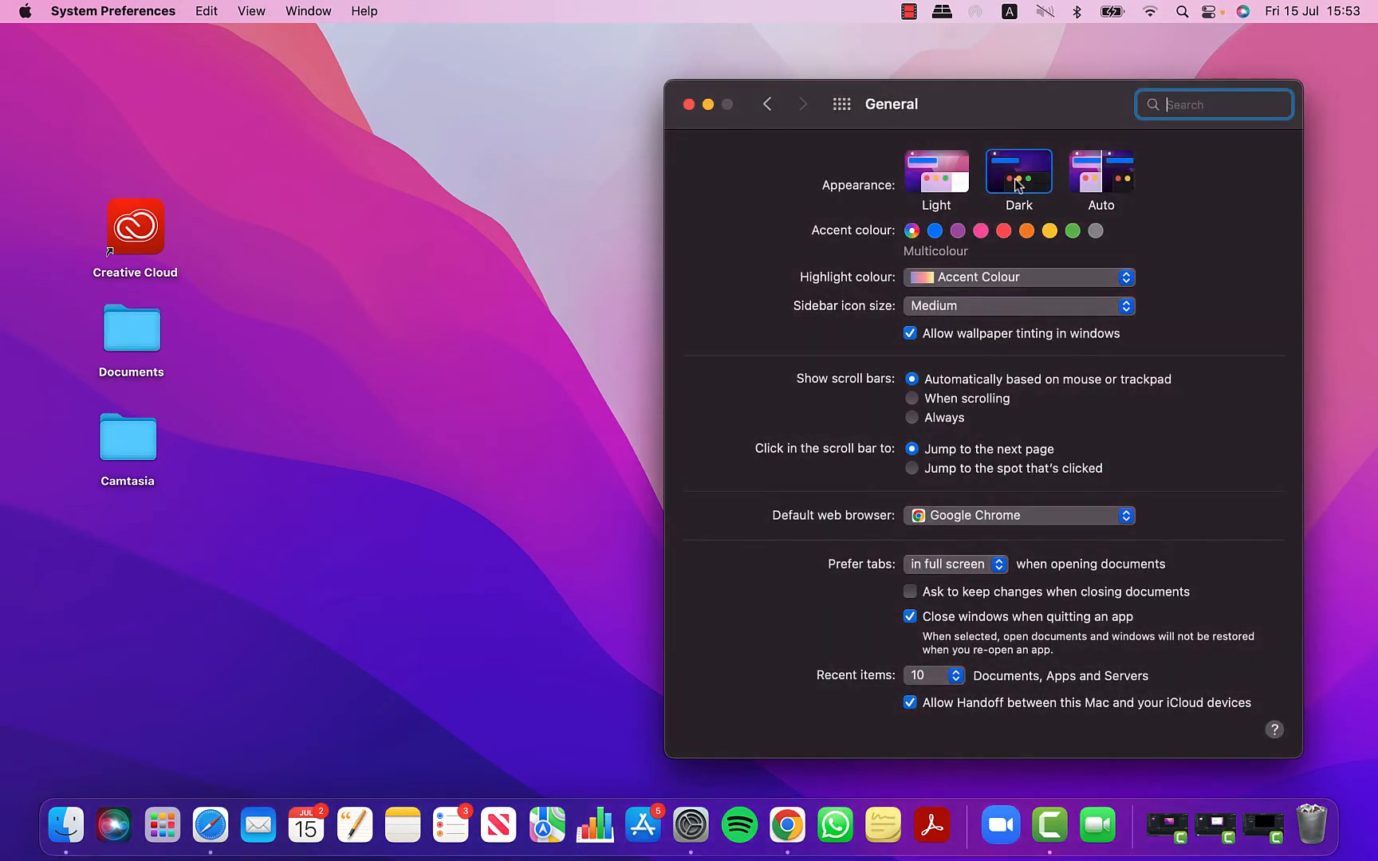
mouse_move(1043, 420)
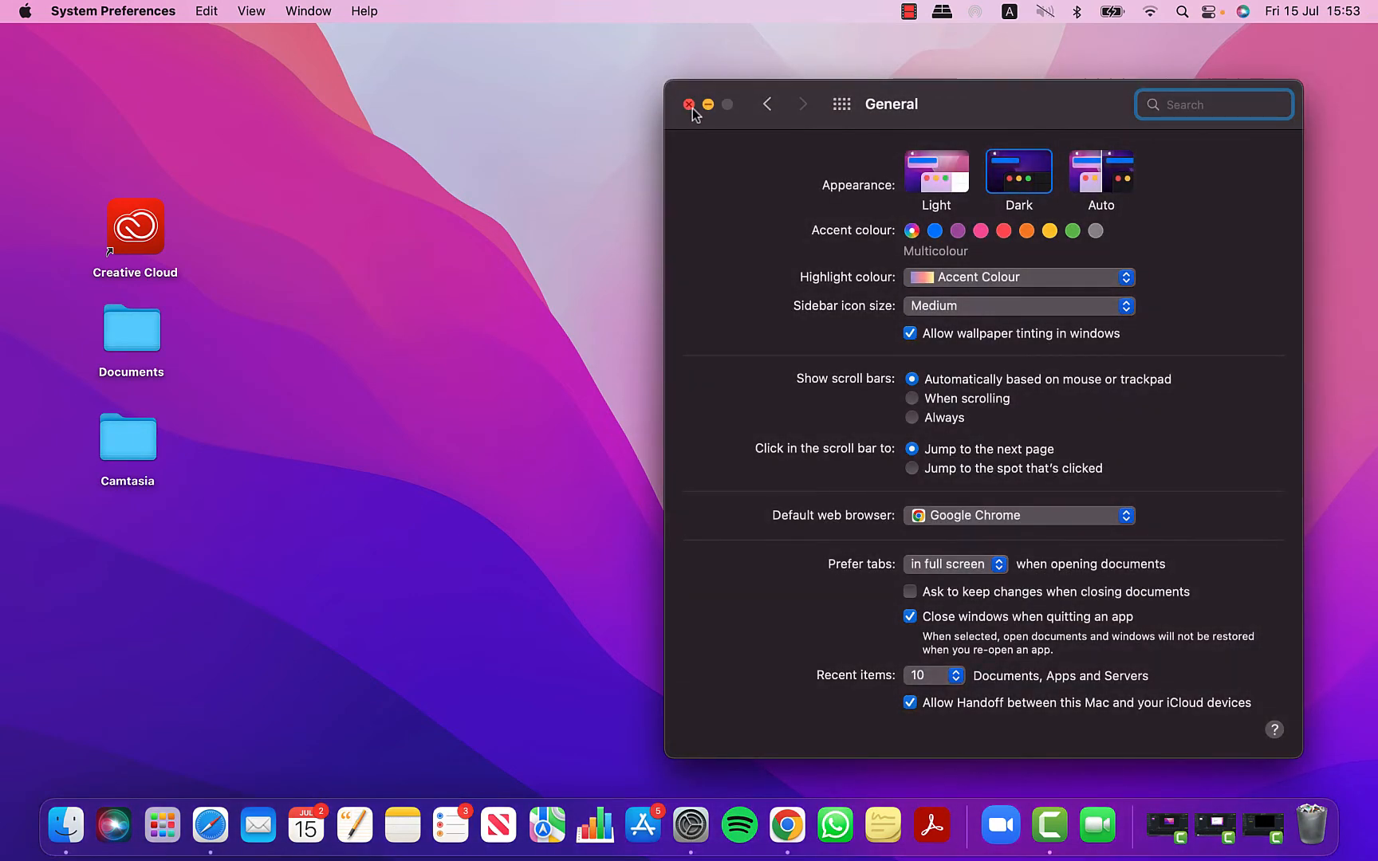
Close the settings and view Safari's start page, then Google Chrome, in Dark Mode.
left_click(691, 106)
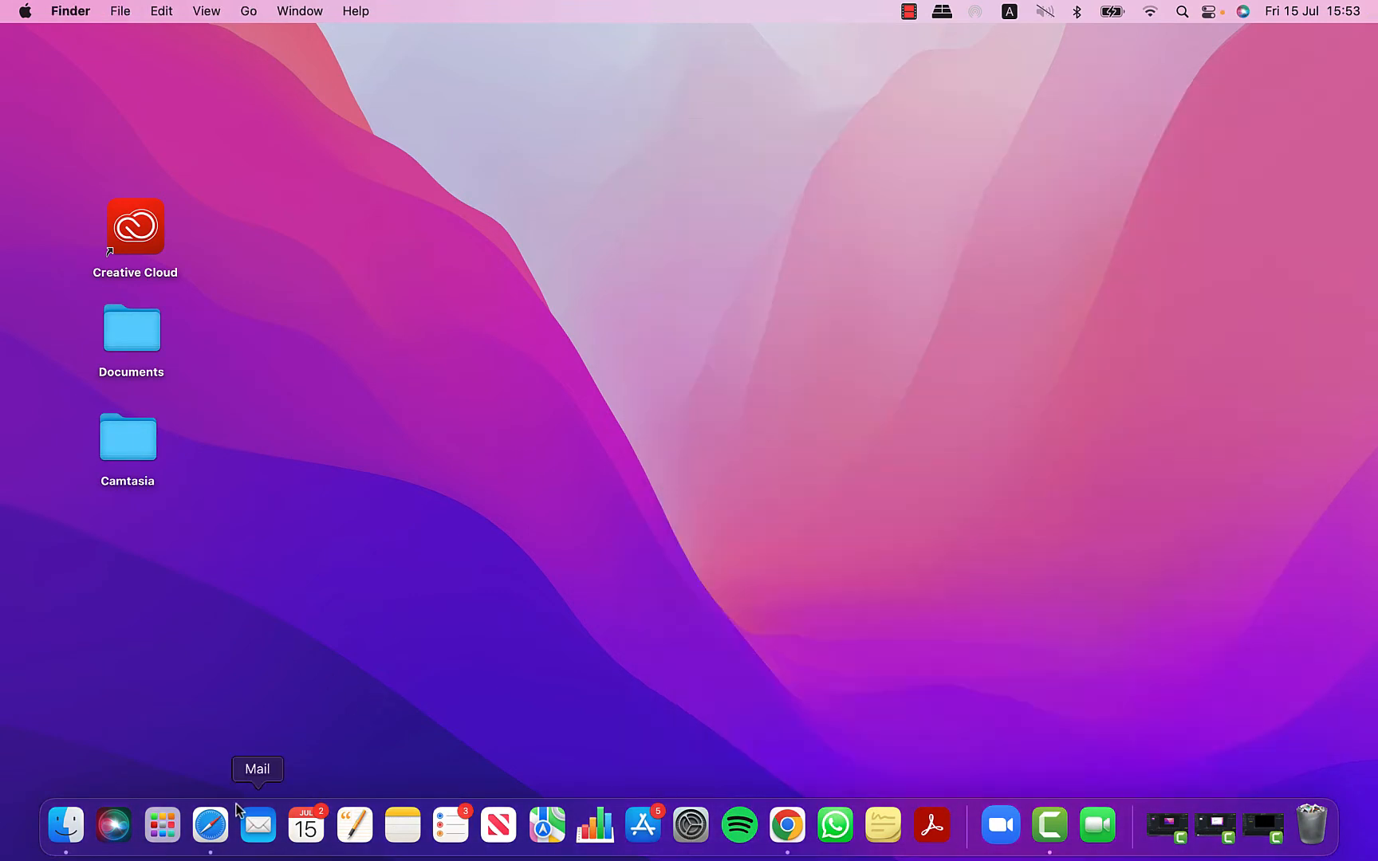
left_click(209, 825)
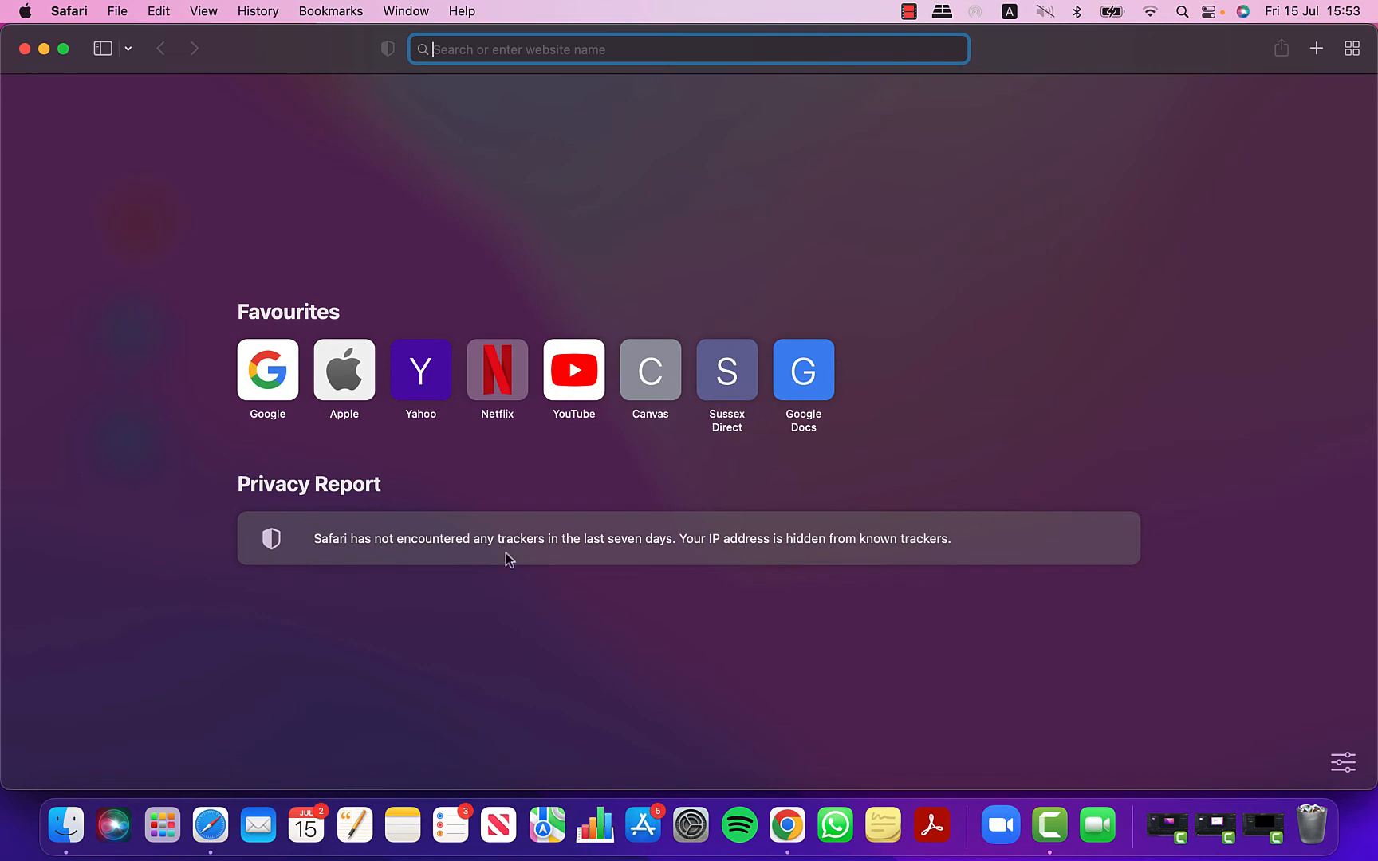
mouse_move(785, 825)
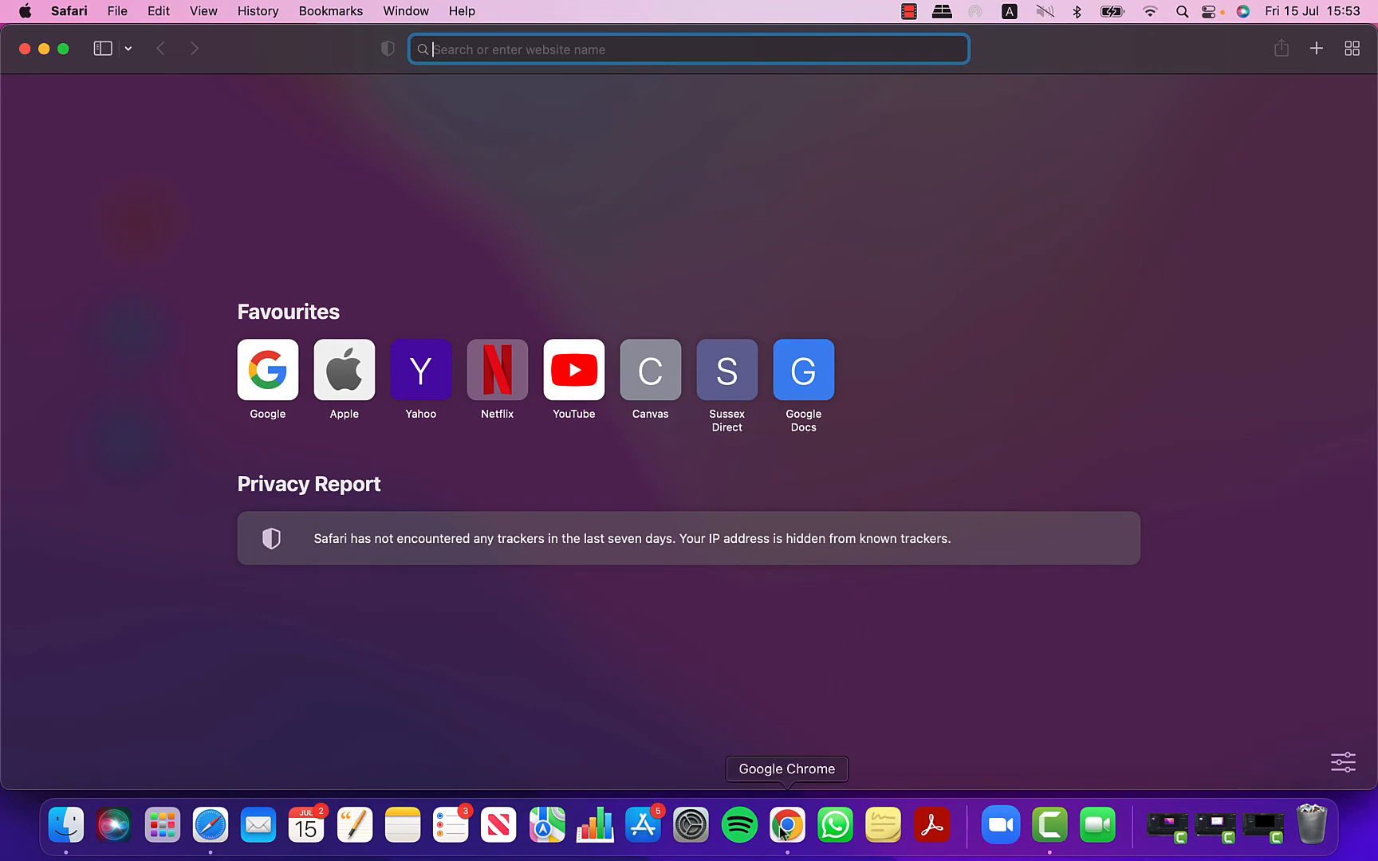
left_click(785, 825)
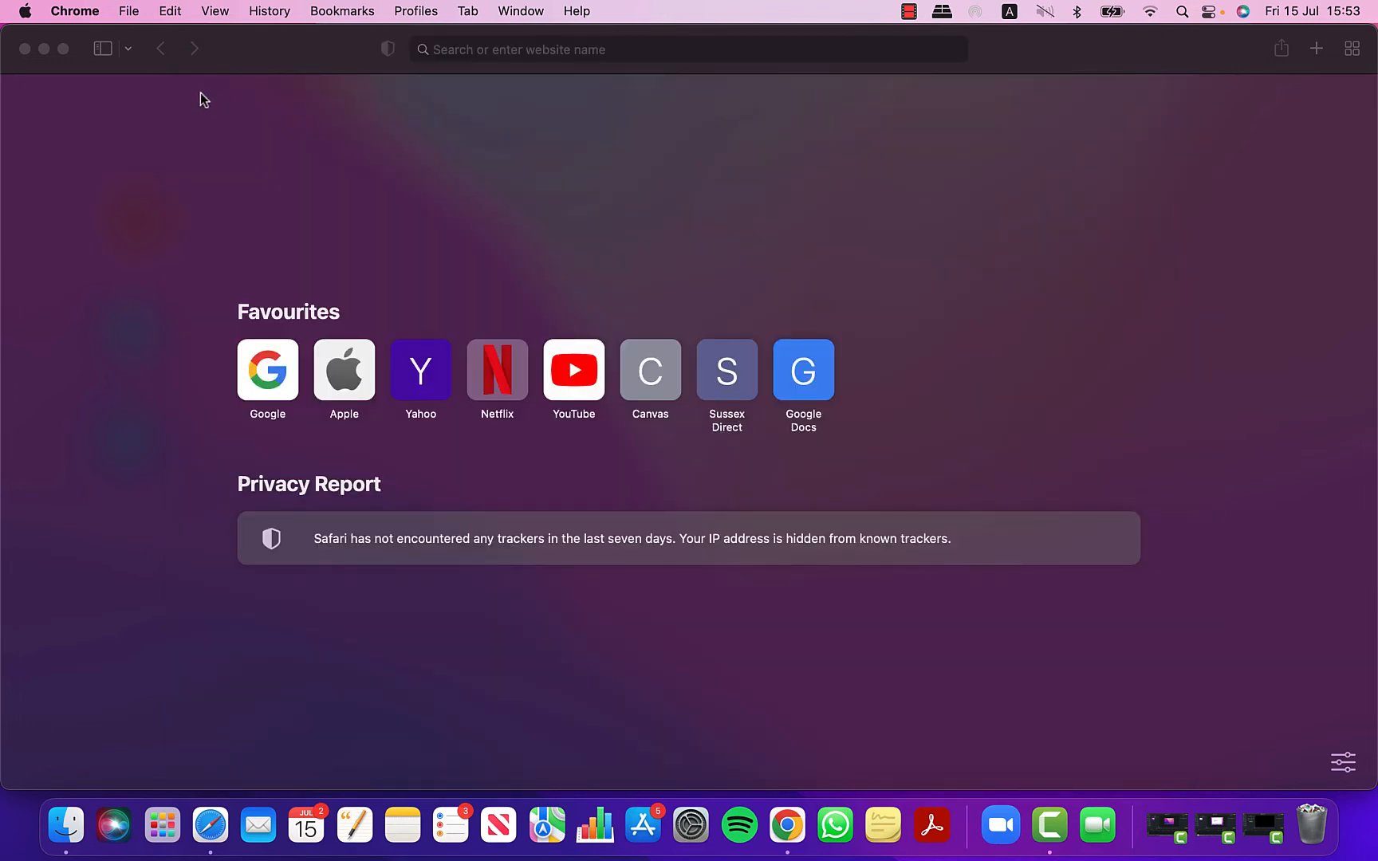
Set the macOS appearance back to Light in General and close System Preferences.
left_click(25, 12)
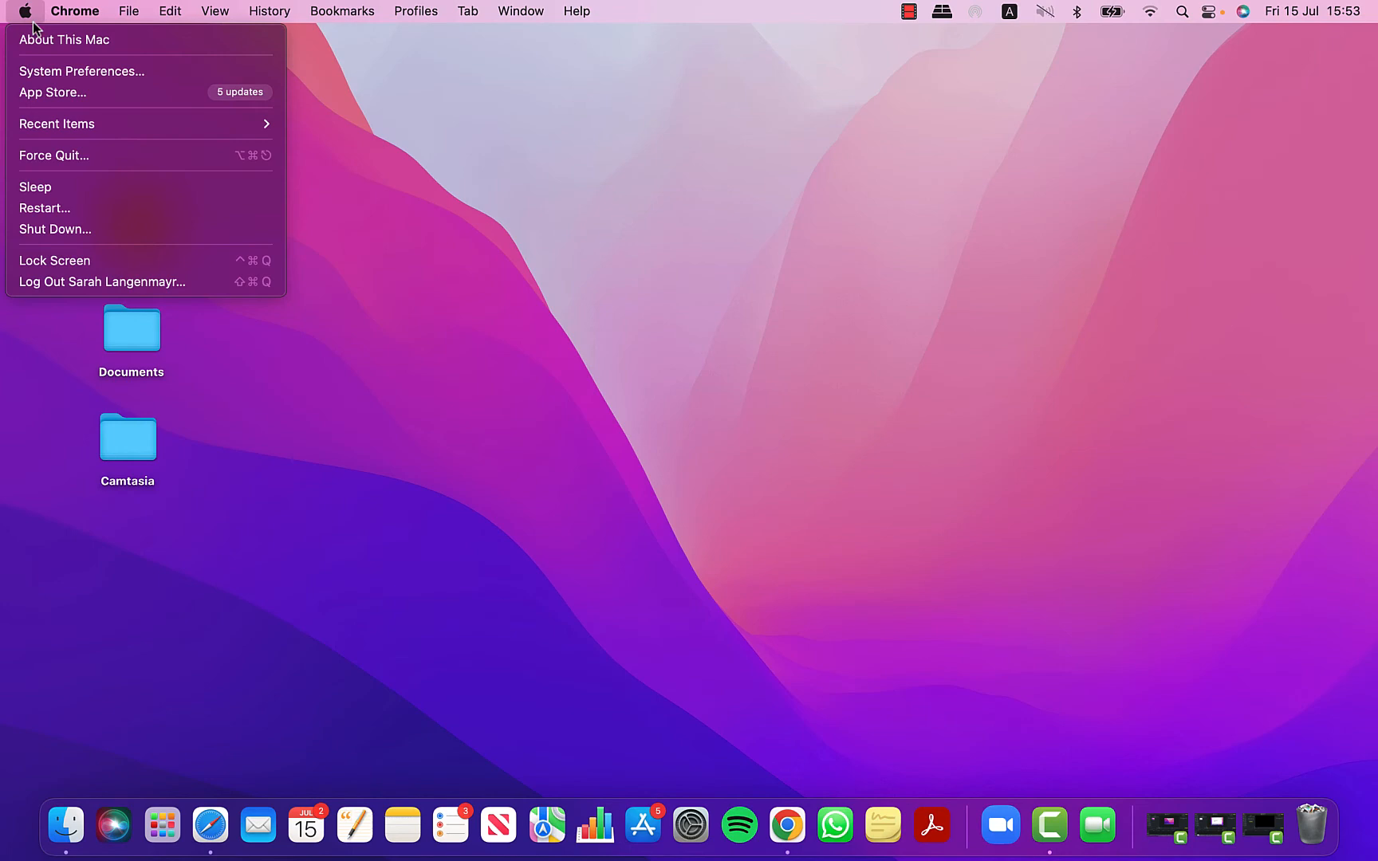
left_click(82, 72)
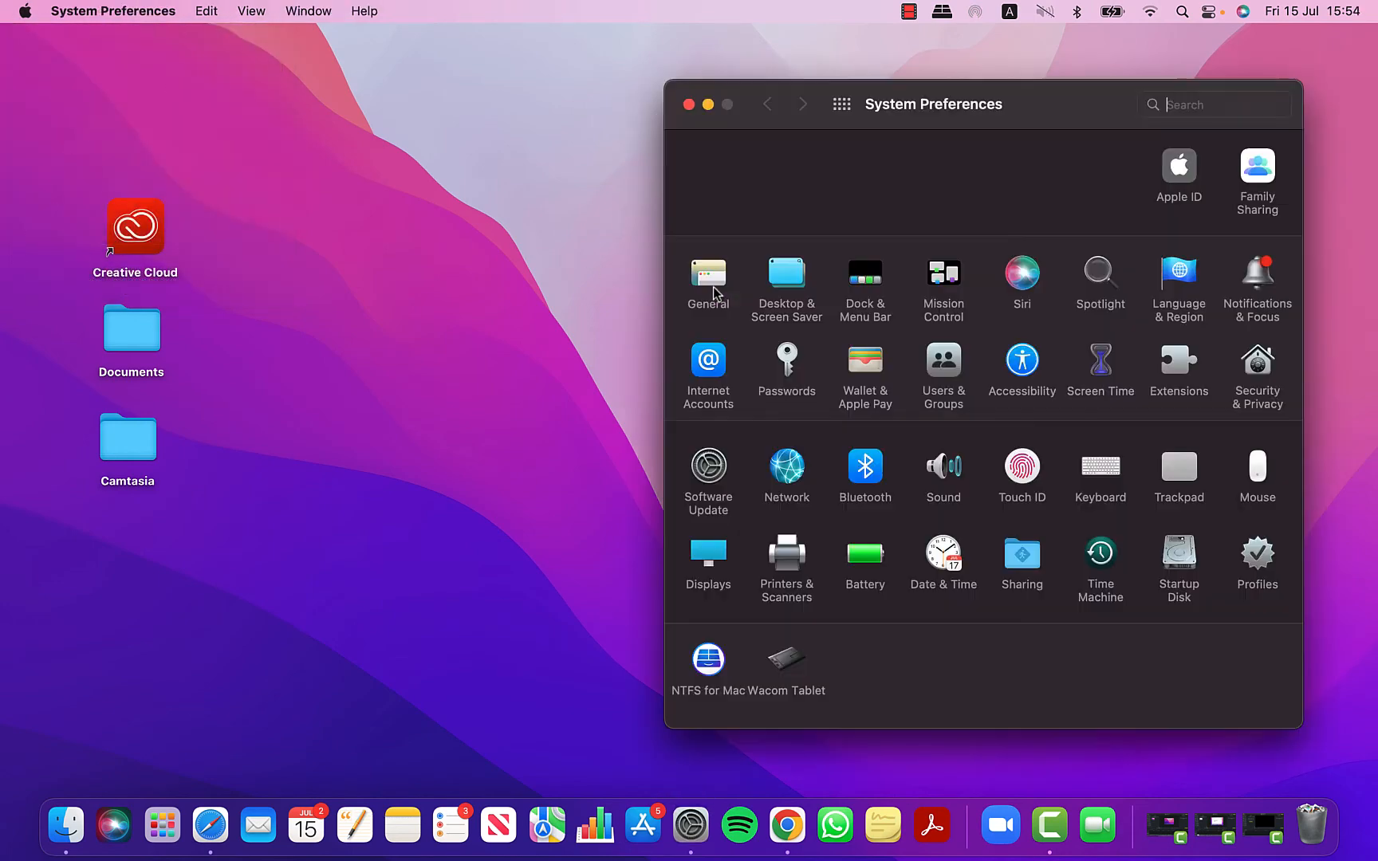
left_click(709, 281)
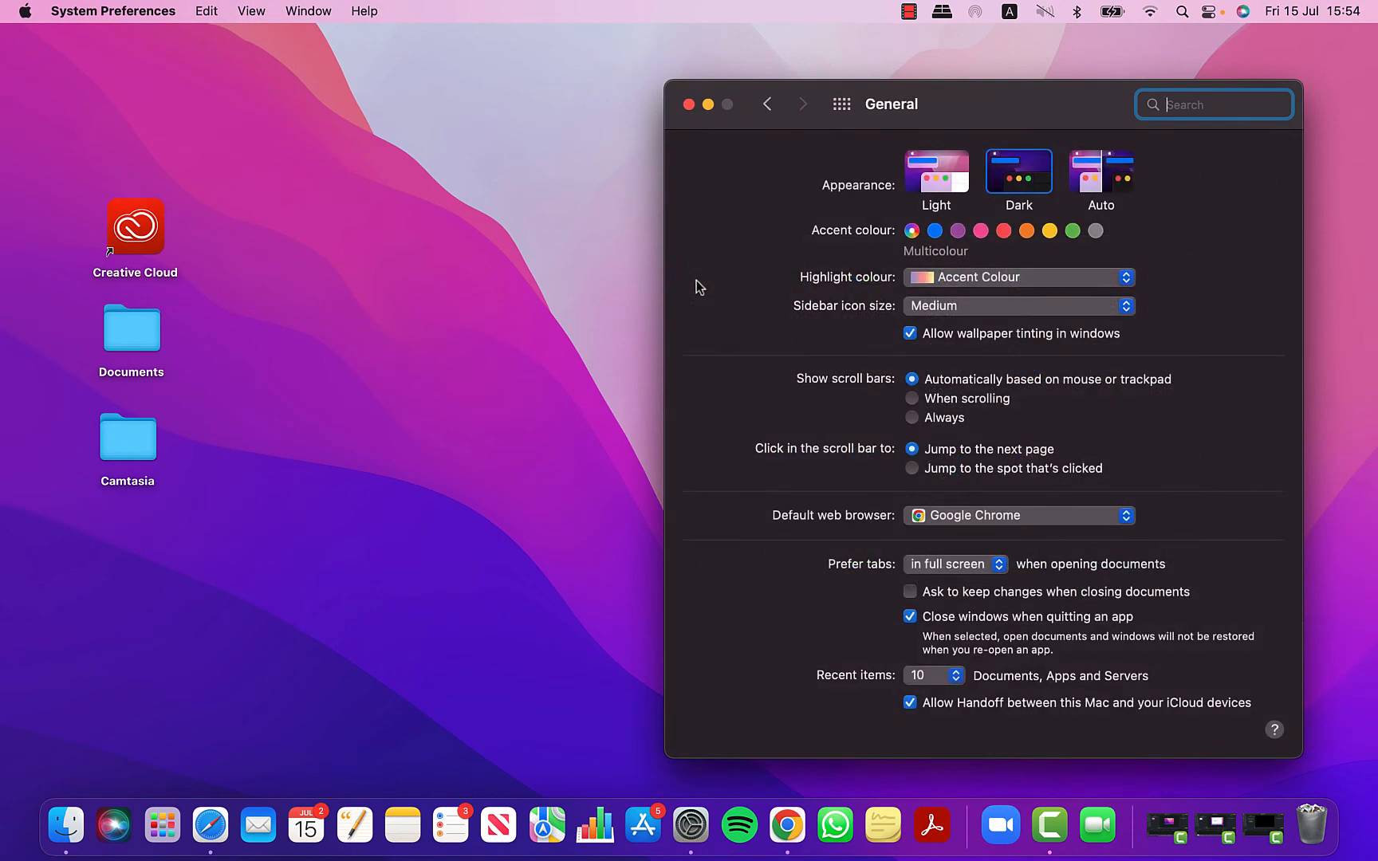
mouse_move(937, 175)
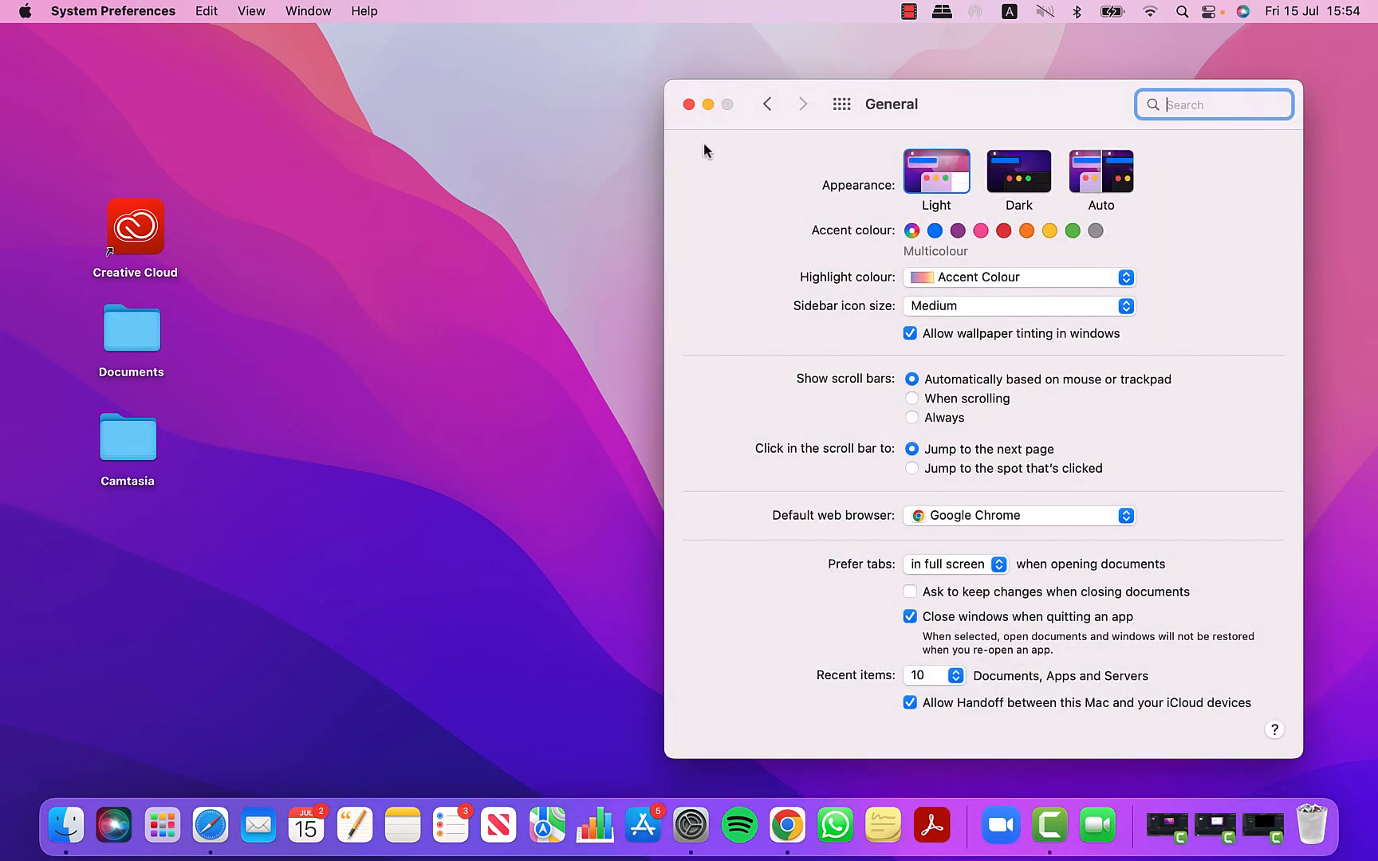
left_click(689, 104)
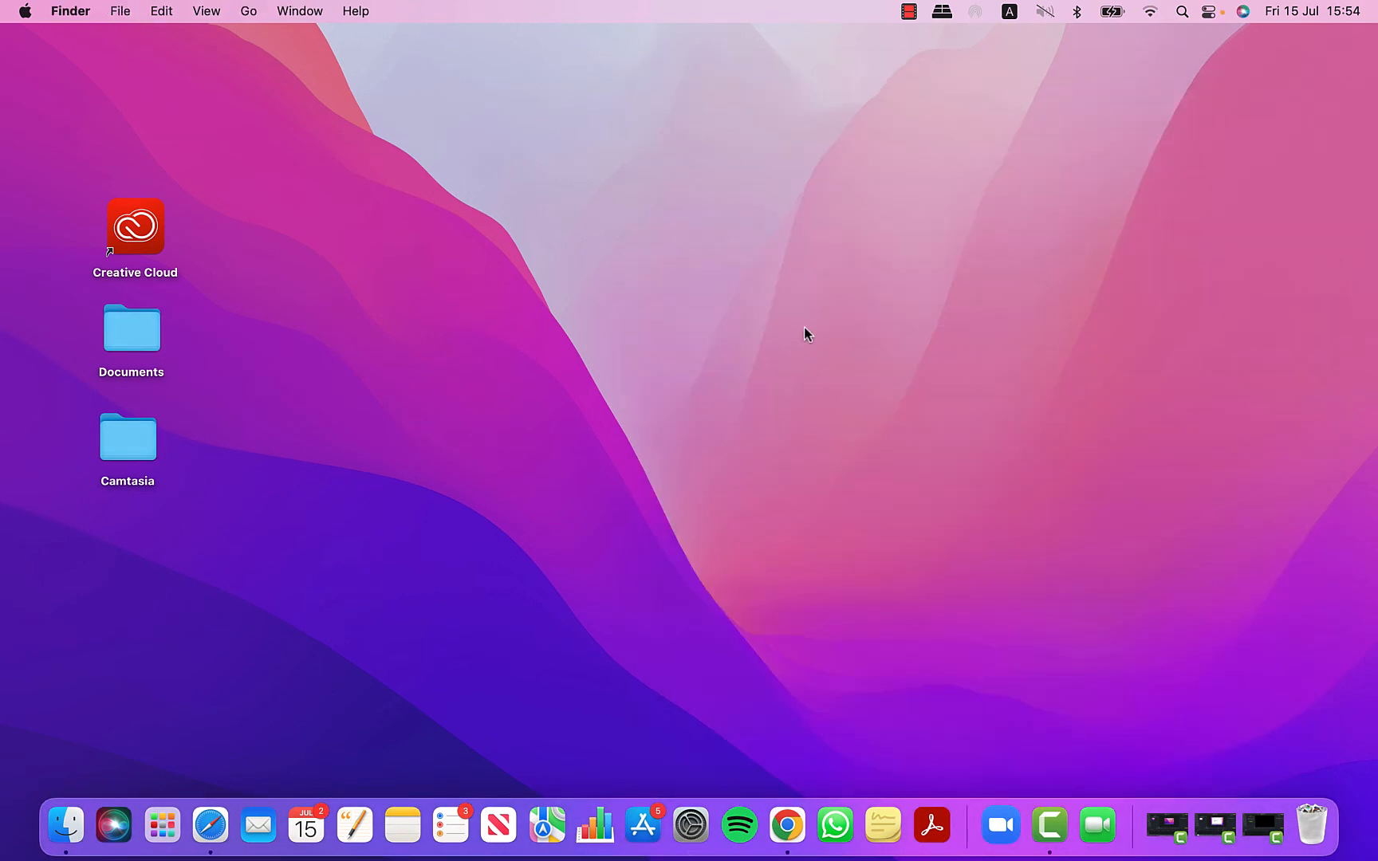
mouse_move(806, 331)
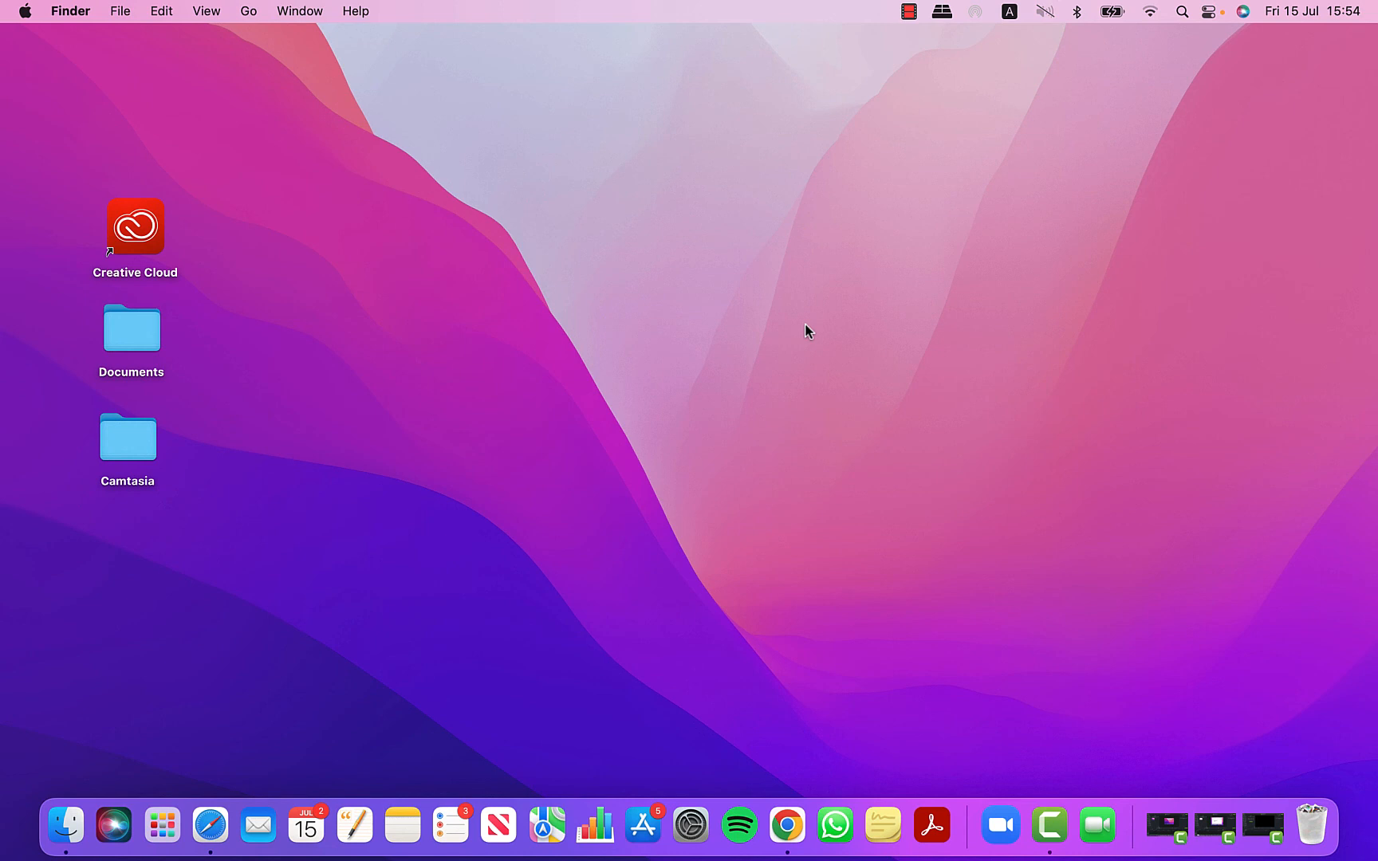